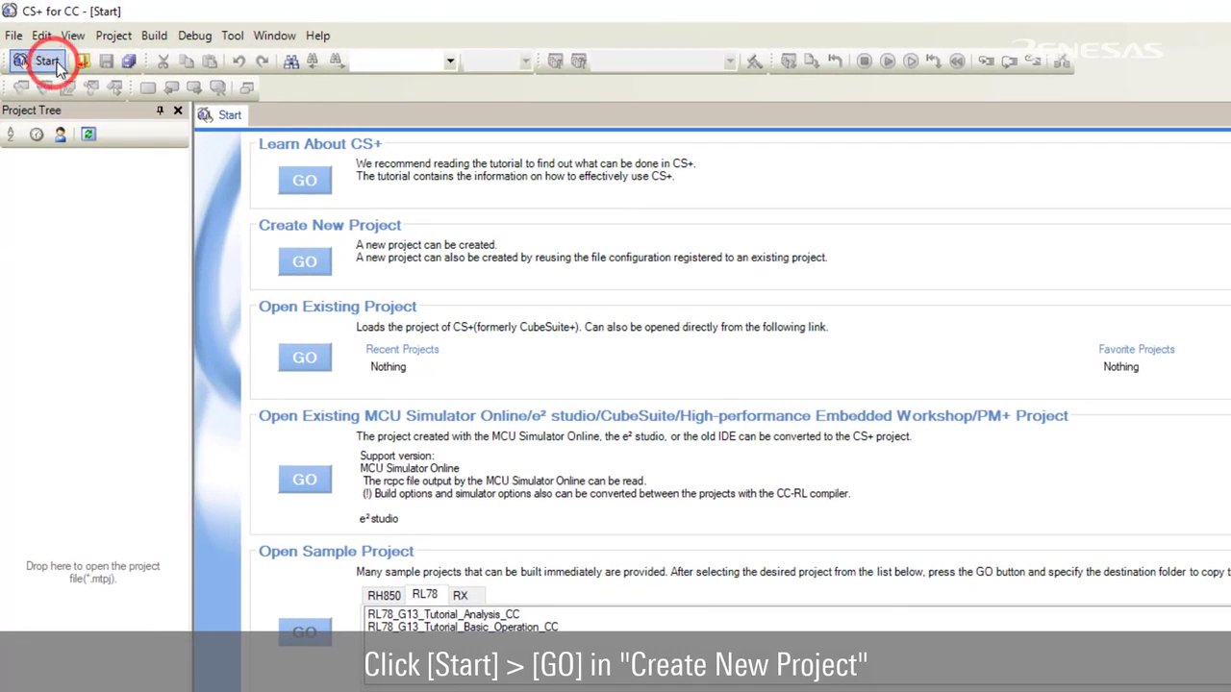
Start a new project from the Start page, reaching the blank Create Project dialog.
left_click(304, 262)
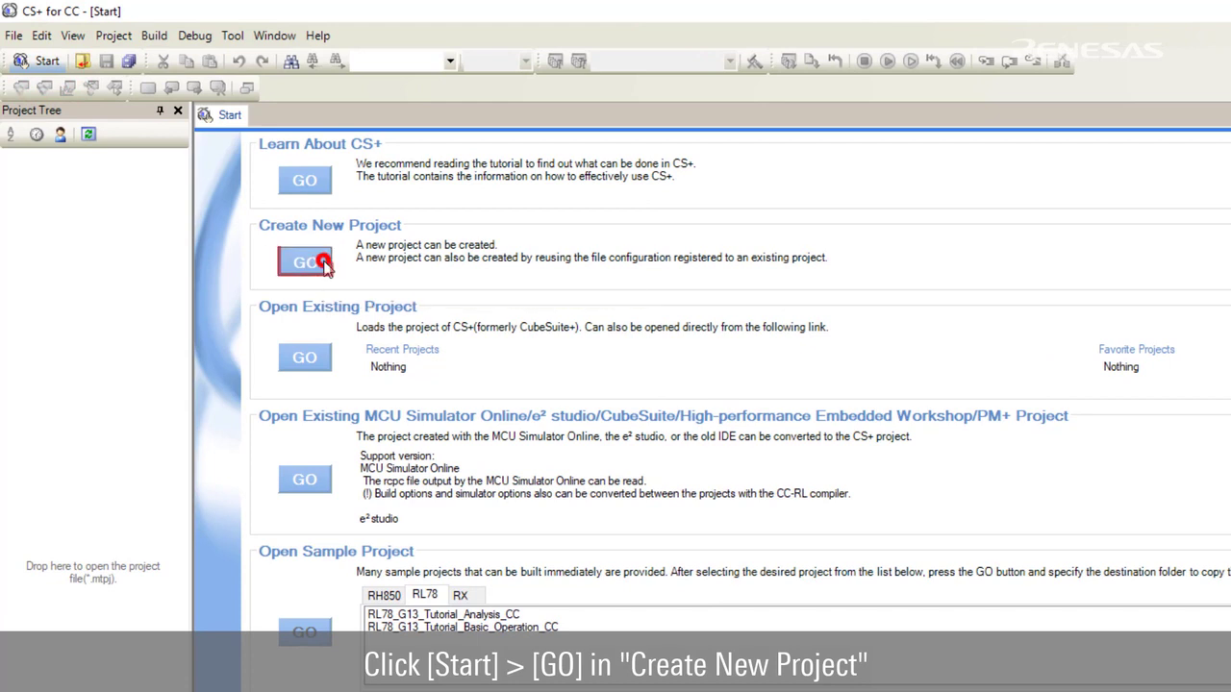
left_click(12, 31)
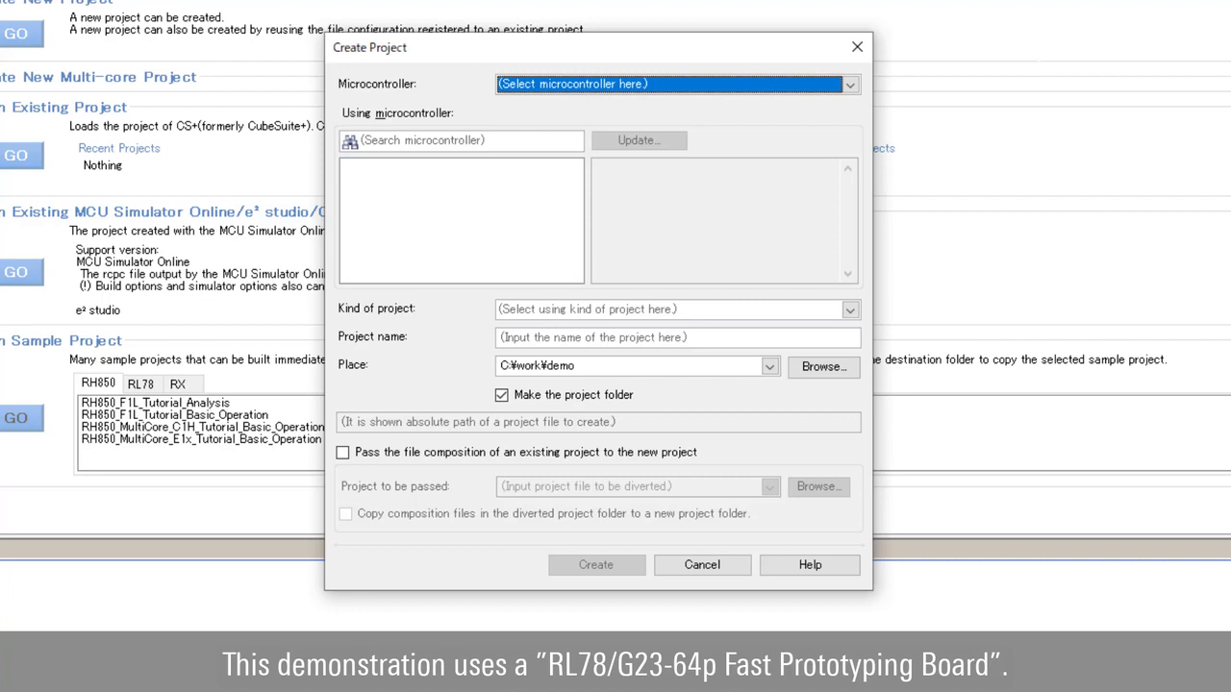
mouse_move(746, 50)
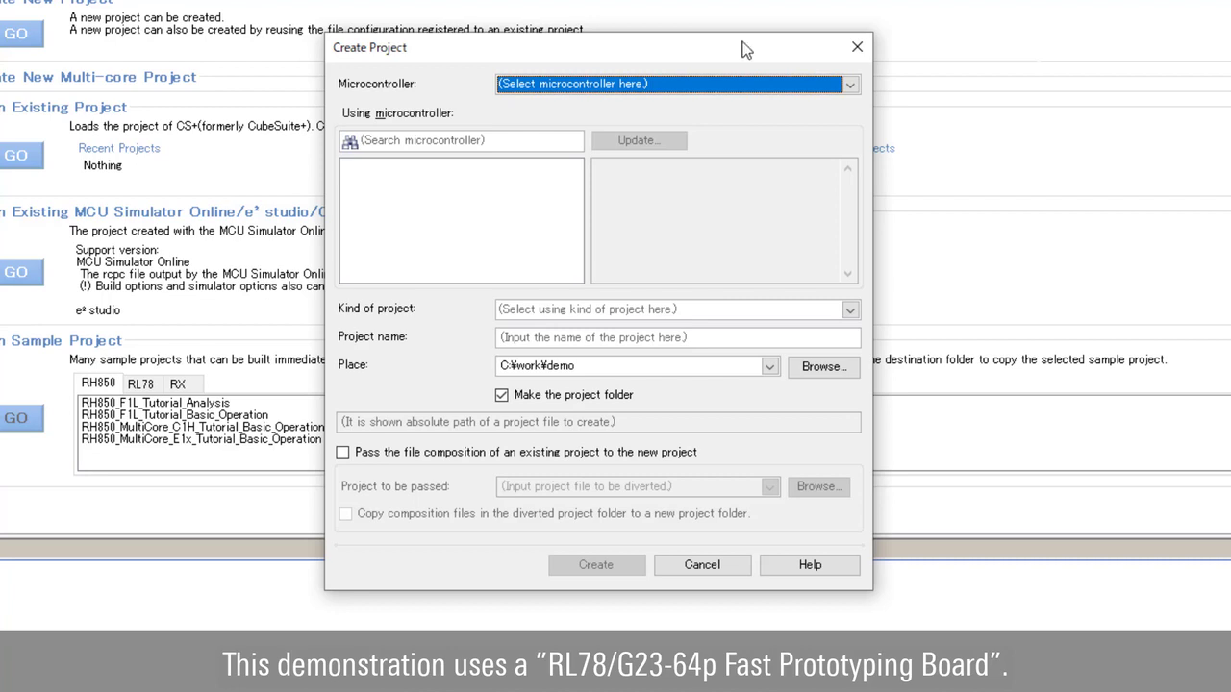
Choose the RL78 family and the RL78/G23 (ROM:128KB) R7F100GLGxFB 64-pin device.
left_click(849, 85)
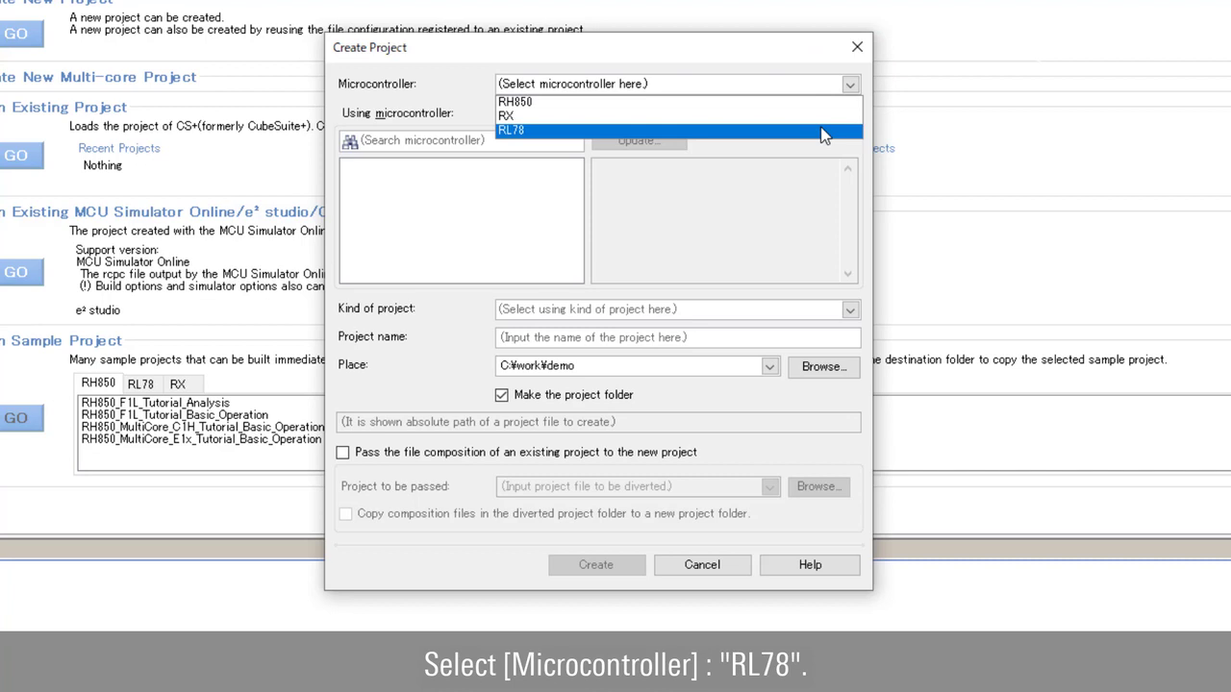
left_click(512, 131)
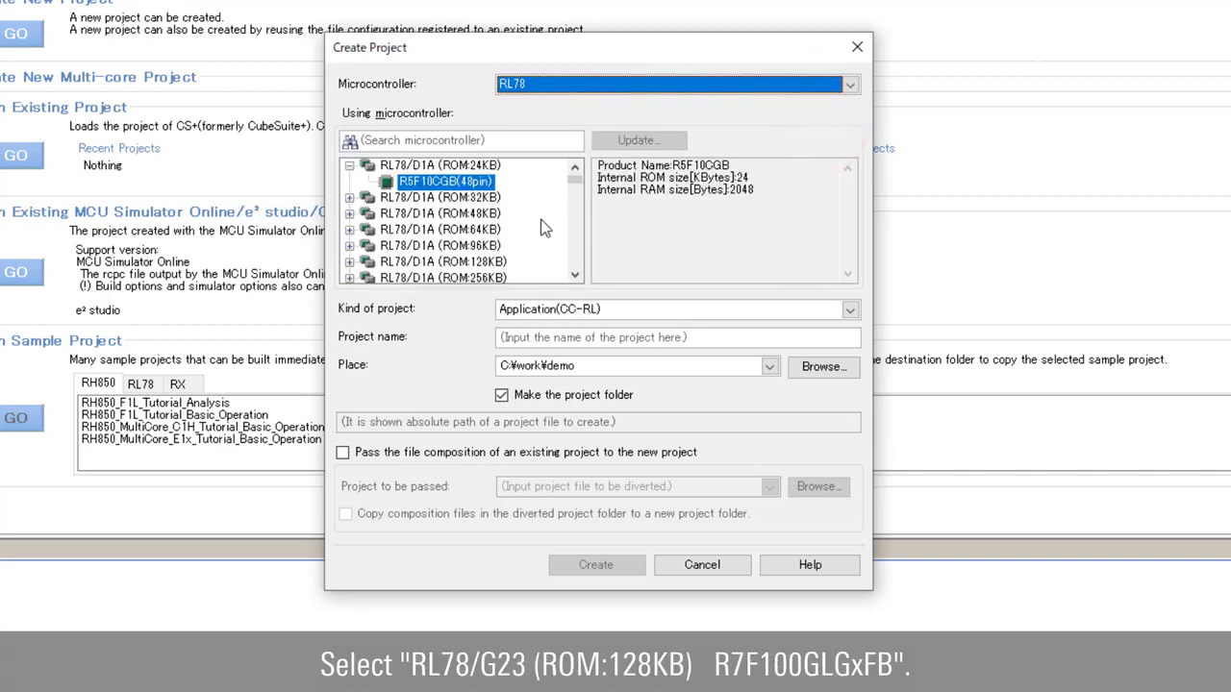
left_click(443, 180)
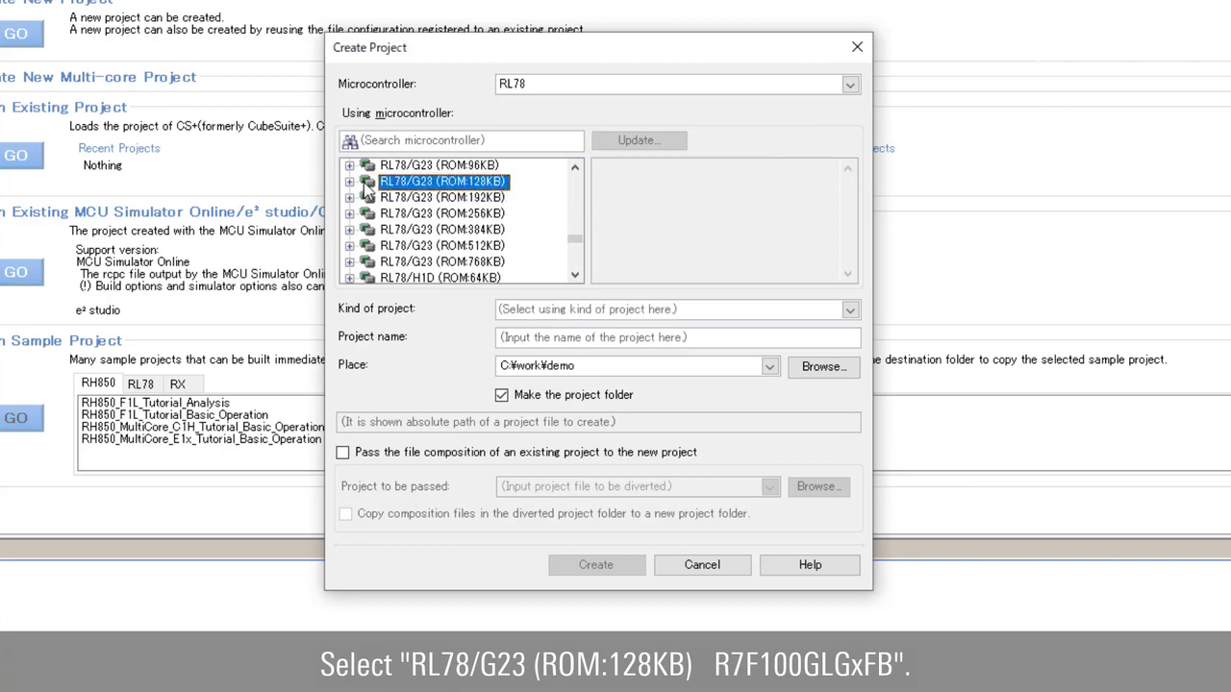
left_click(350, 181)
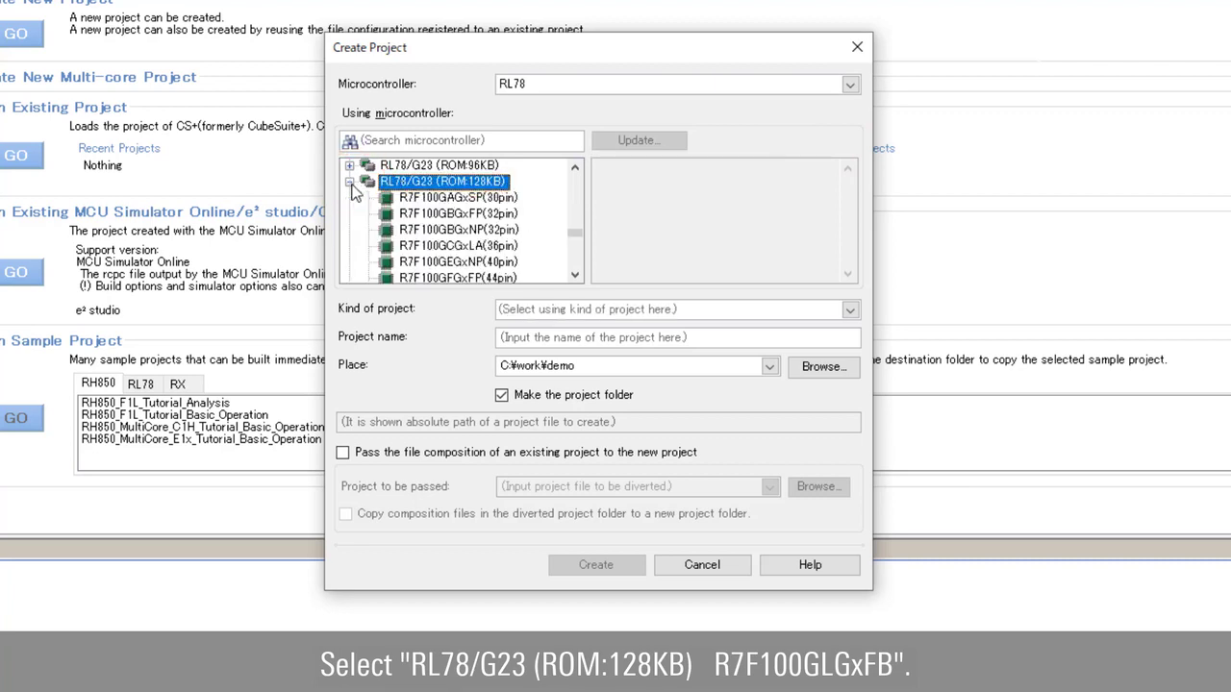
scroll("down", 3)
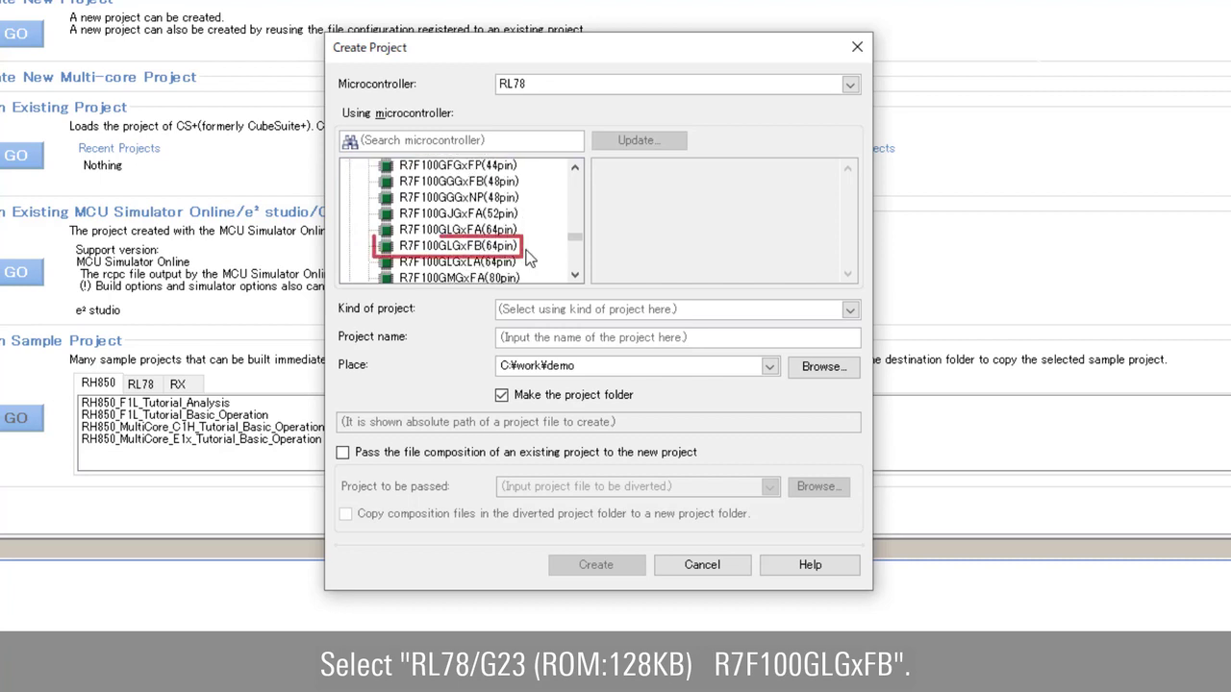
left_click(458, 246)
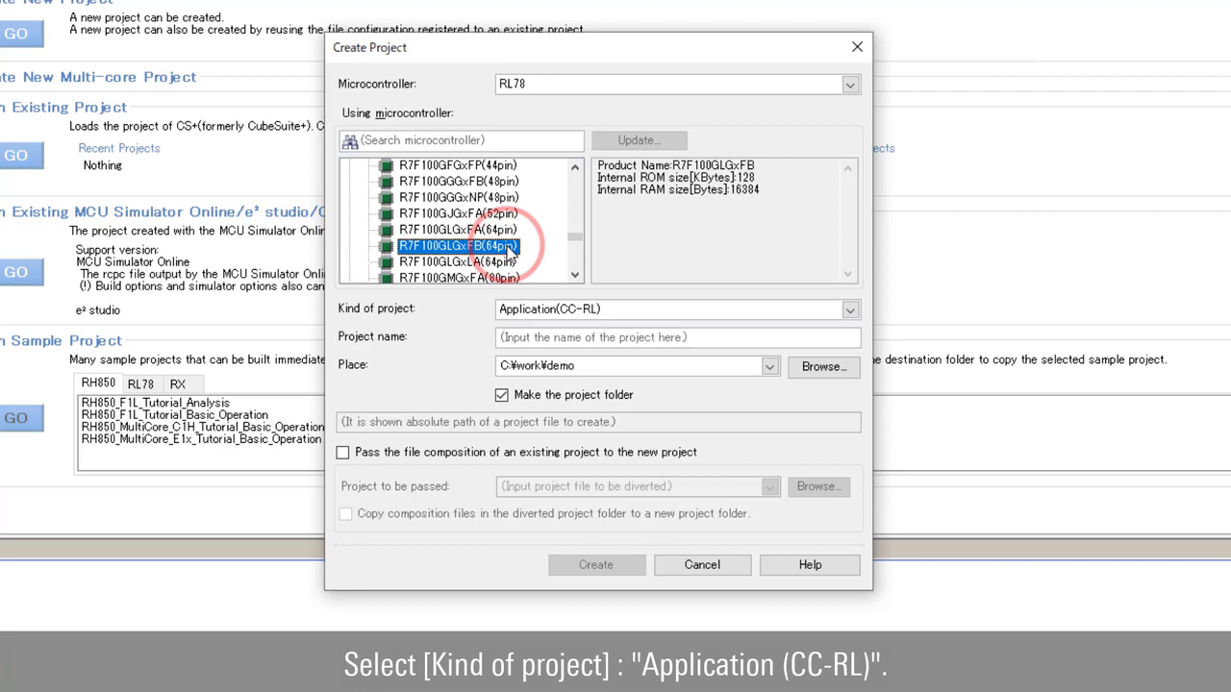
Create an Application (CC-RL) project named example1.
left_click(678, 308)
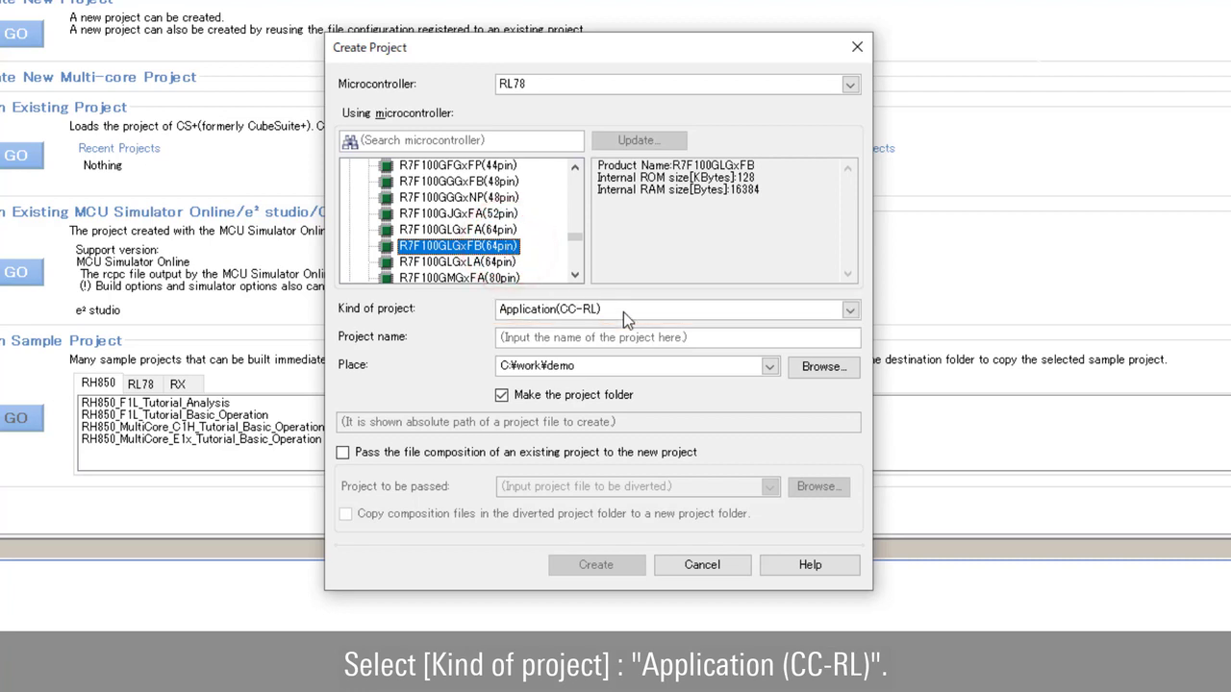
type("example1")
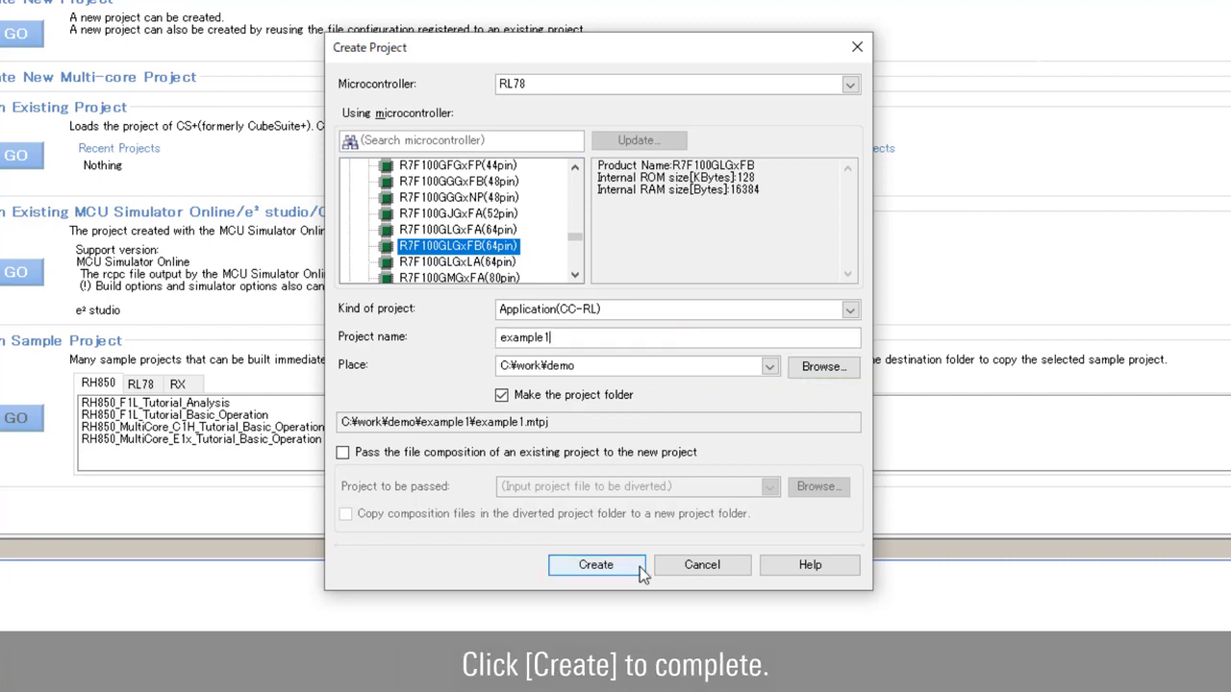
left_click(596, 565)
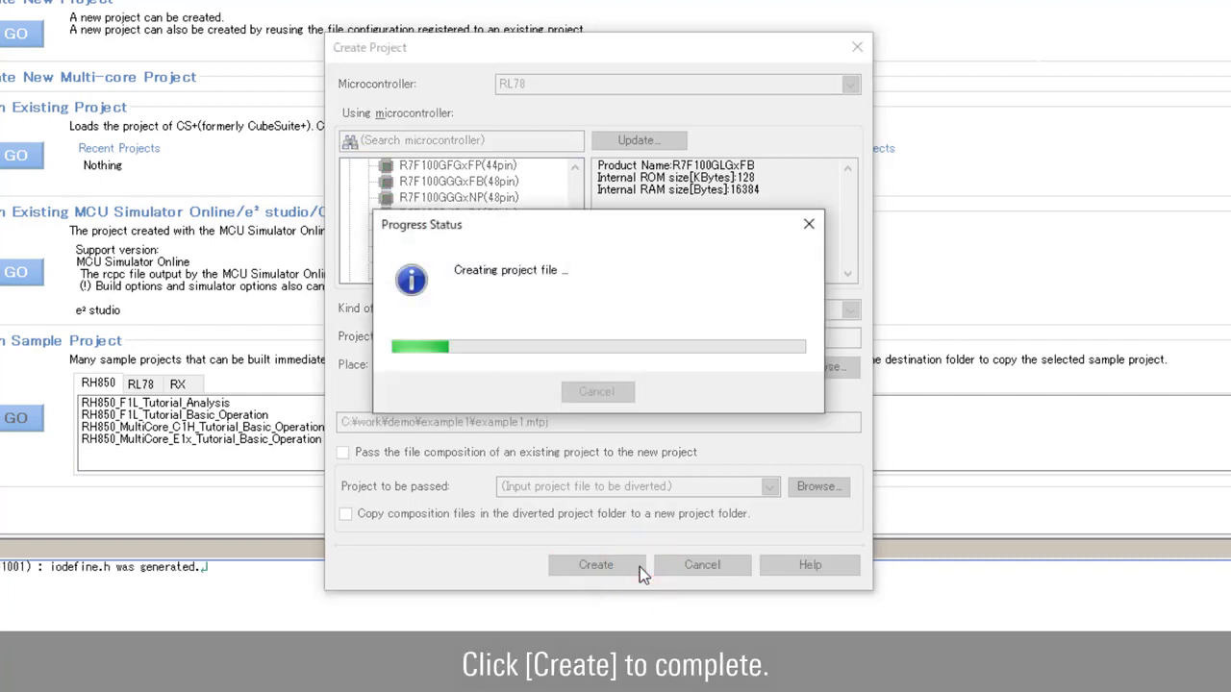
left_click(597, 566)
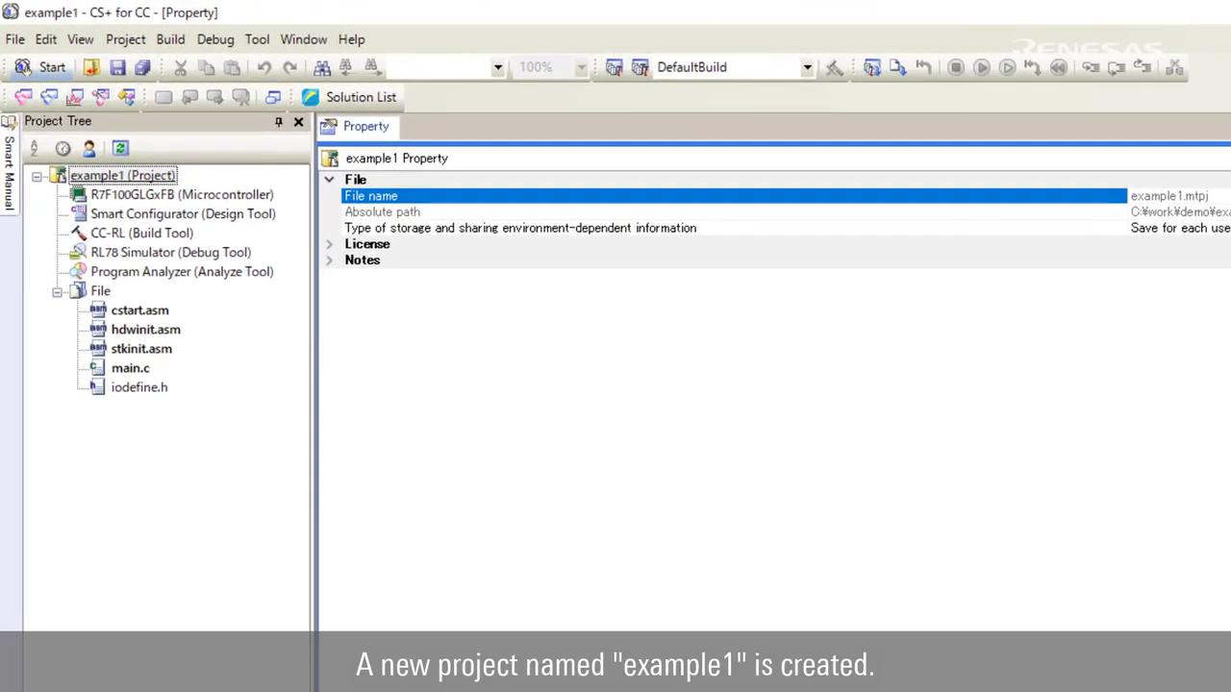
View the event-count loop in main.c and build example1.
left_click(123, 175)
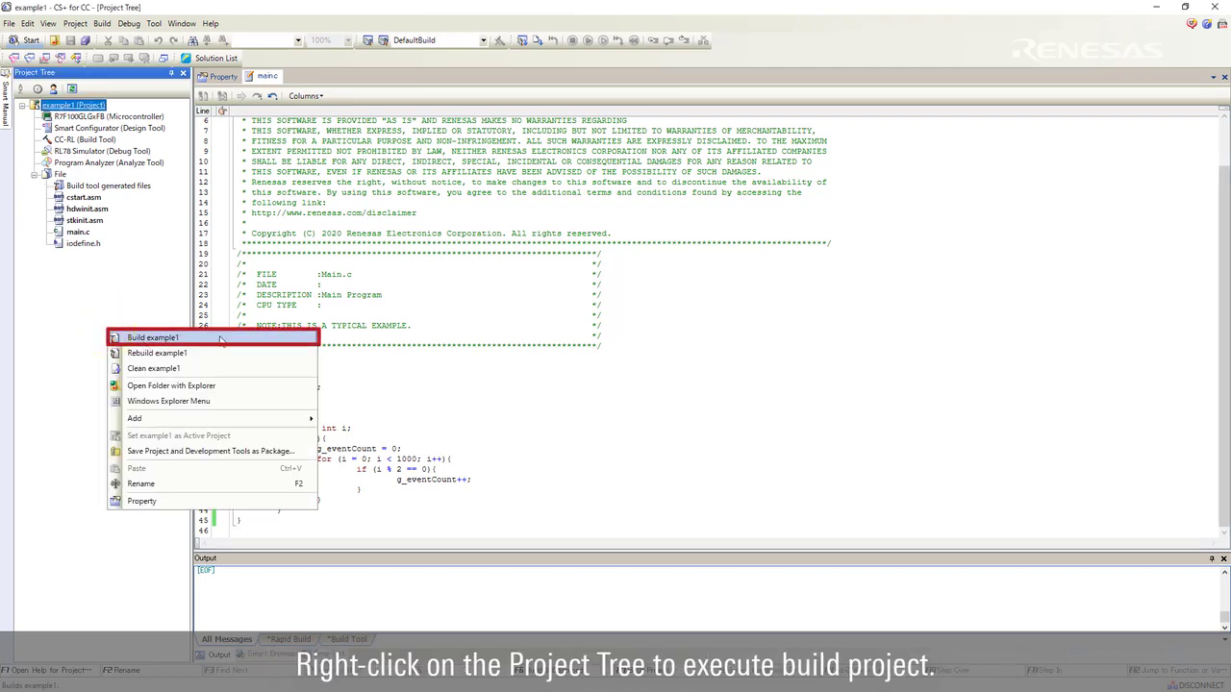
left_click(152, 339)
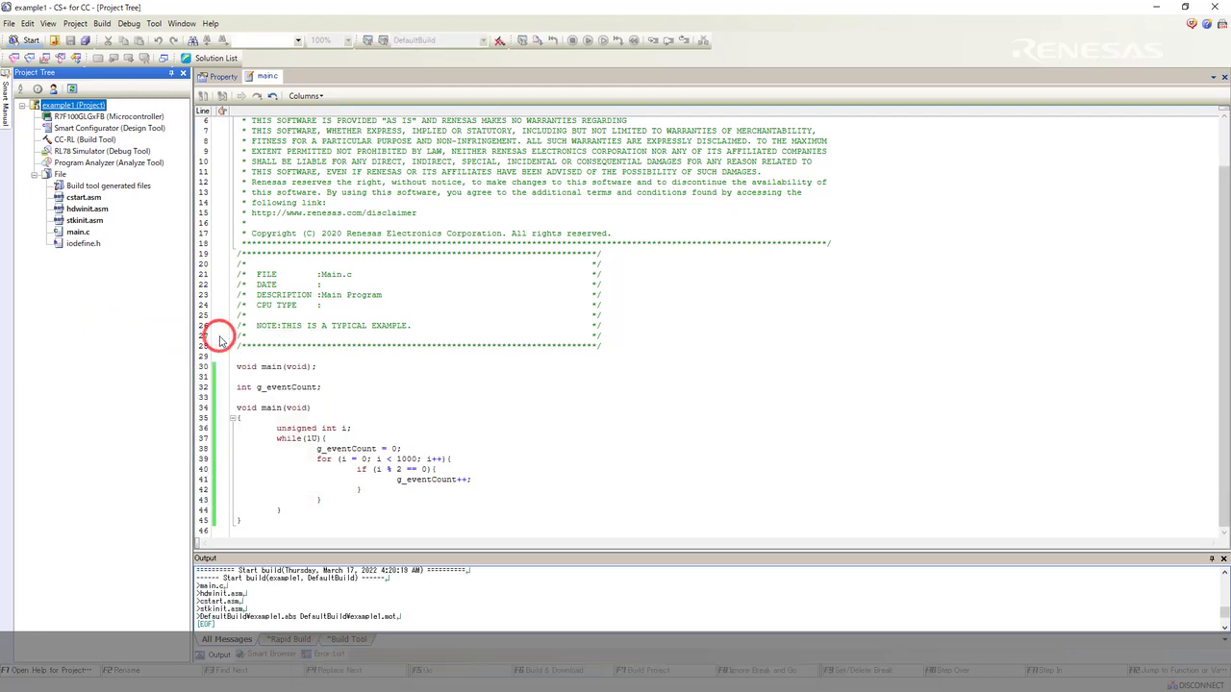